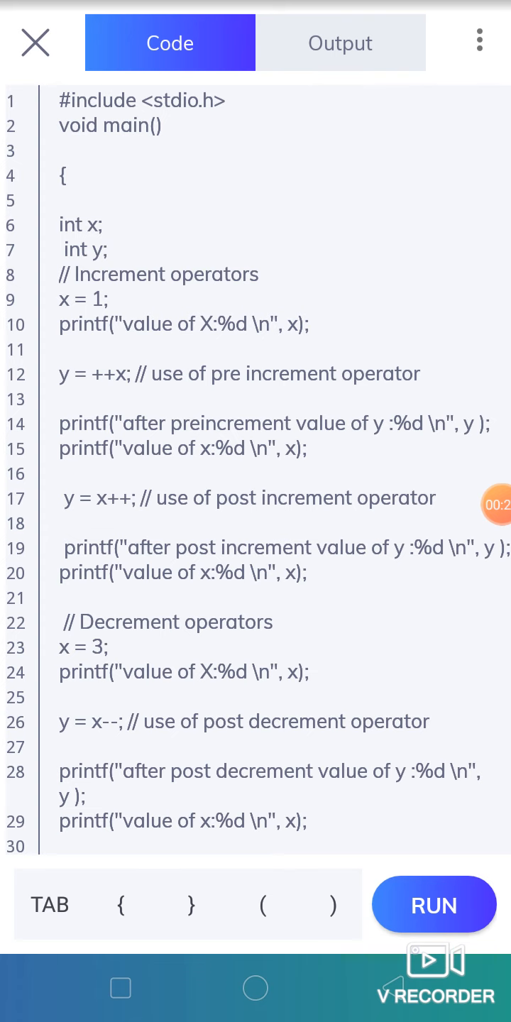
Scroll through the increment/decrement program and place the cursor in the editor
{"action": "scroll", "scroll_direction": "down", "scroll_amount": 3}
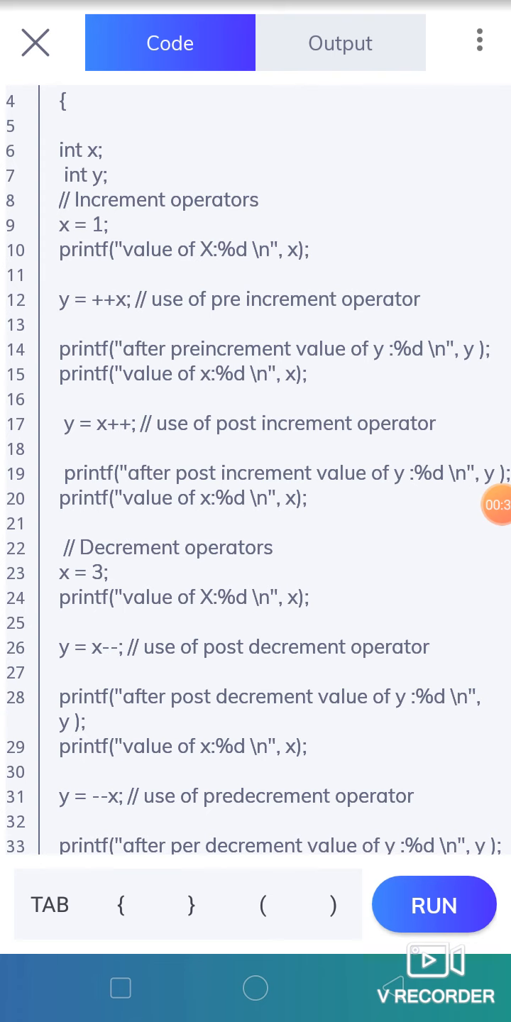
{"action": "scroll", "scroll_direction": "down", "scroll_amount": 3}
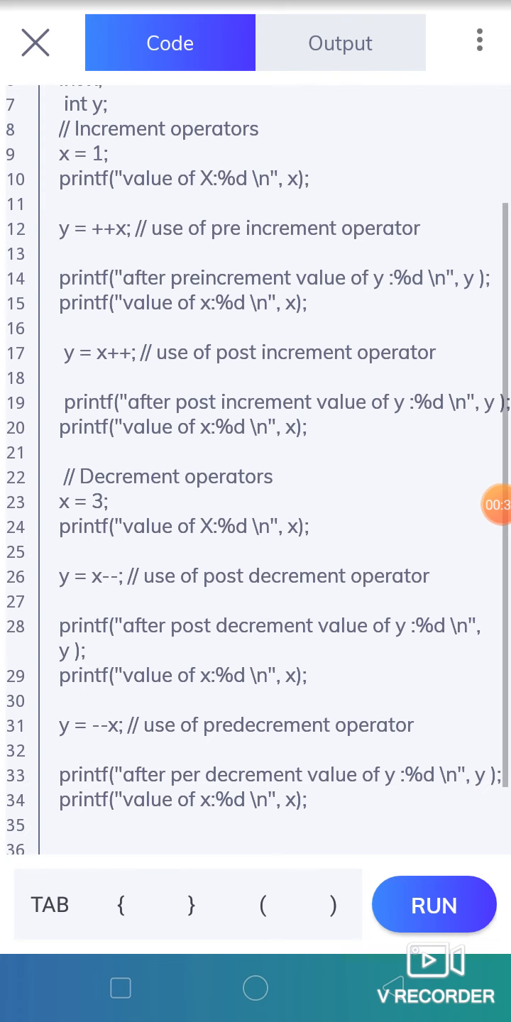
{"action": "left_click", "coordinate": [232, 725]}
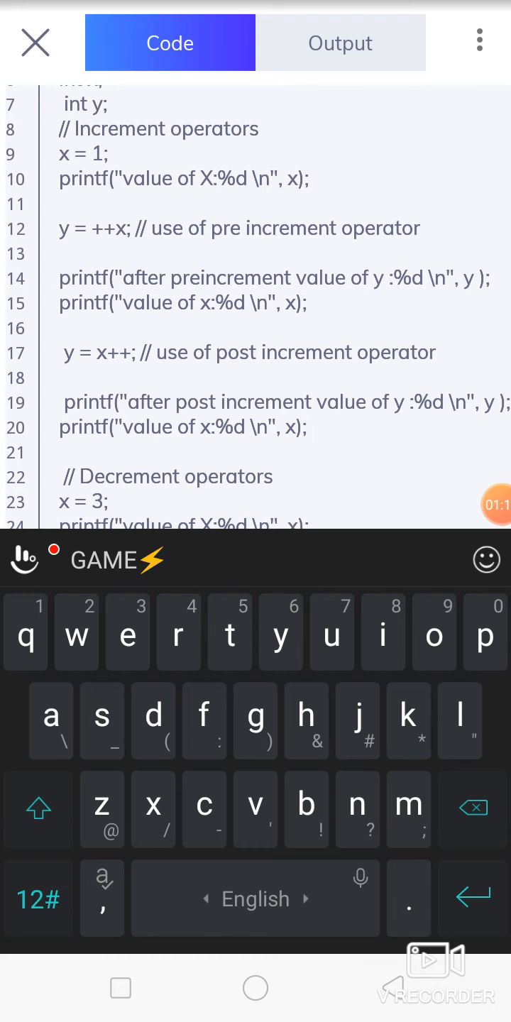
{"action": "left_click", "coordinate": [425, 228]}
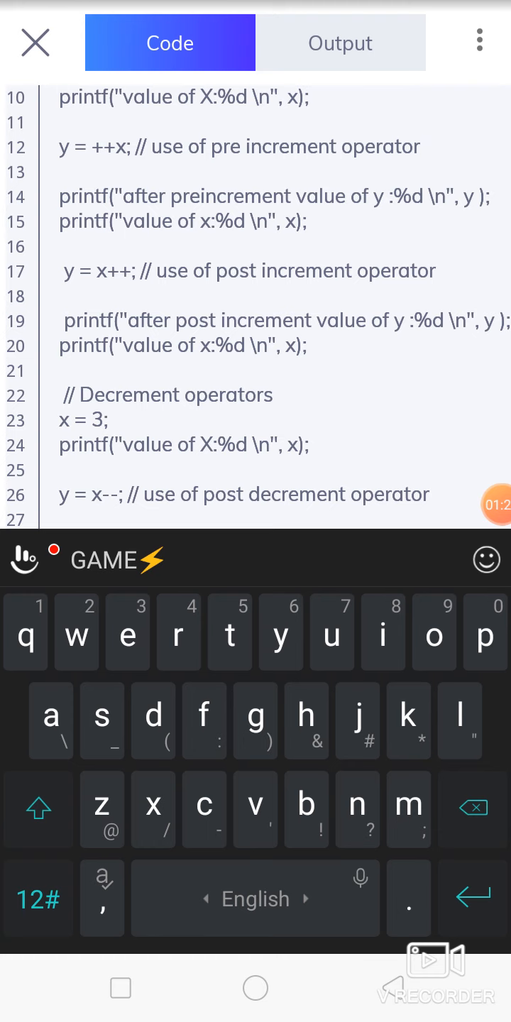
{"action": "scroll", "scroll_direction": "down", "scroll_amount": 3}
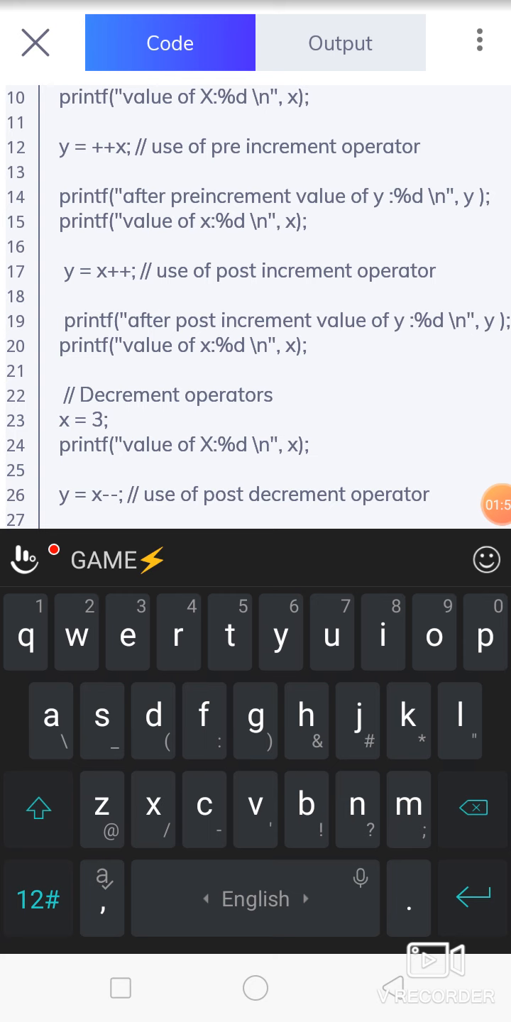
{"action": "left_click", "coordinate": [424, 145]}
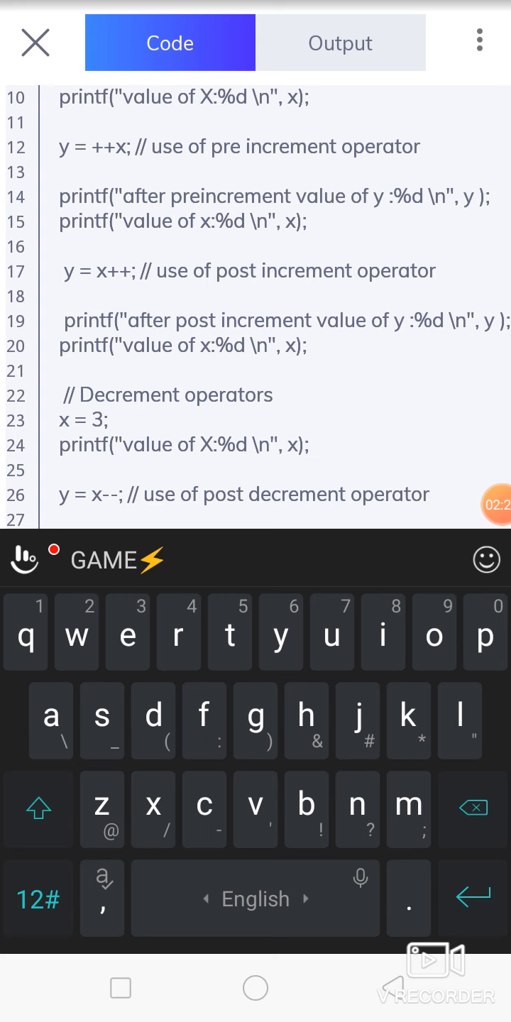
{"action": "left_click", "coordinate": [425, 145]}
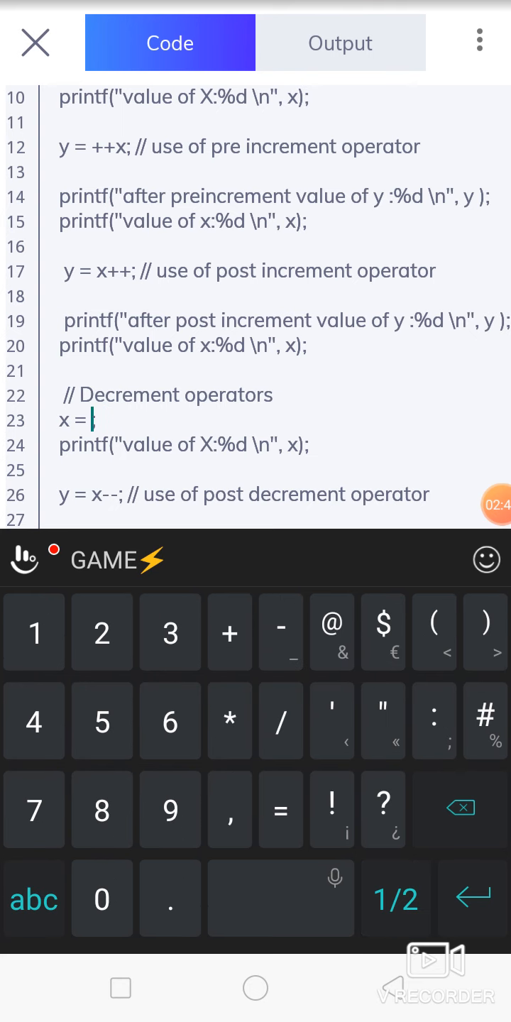
Change the decrement section's starting value of x from 3 to 10
{"action": "type", "text": "10"}
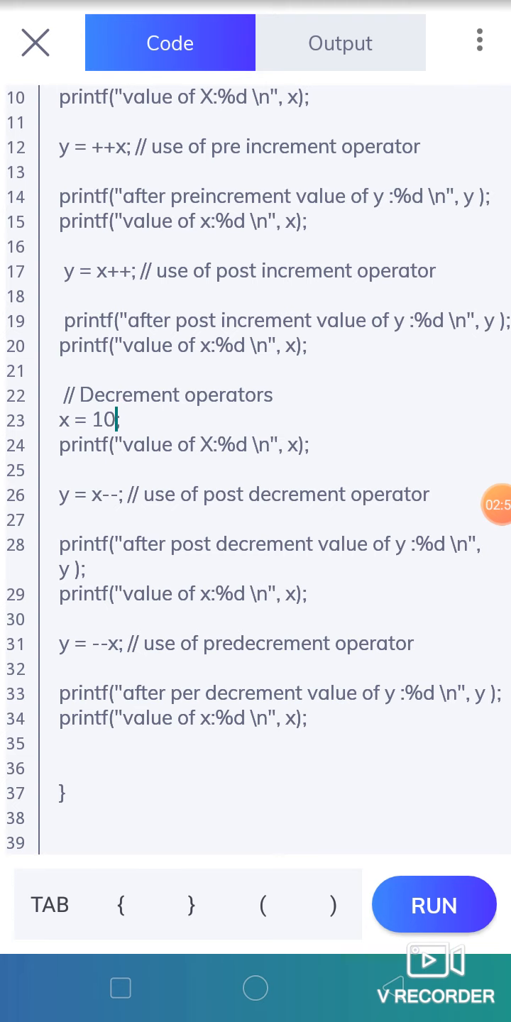
{"action": "left_click", "coordinate": [114, 420]}
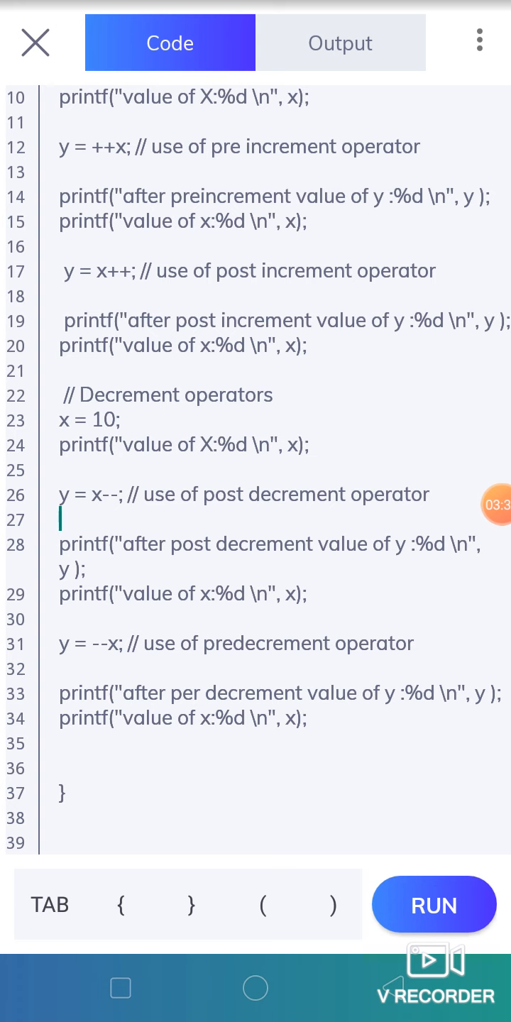
{"action": "scroll", "scroll_direction": "down", "scroll_amount": 3}
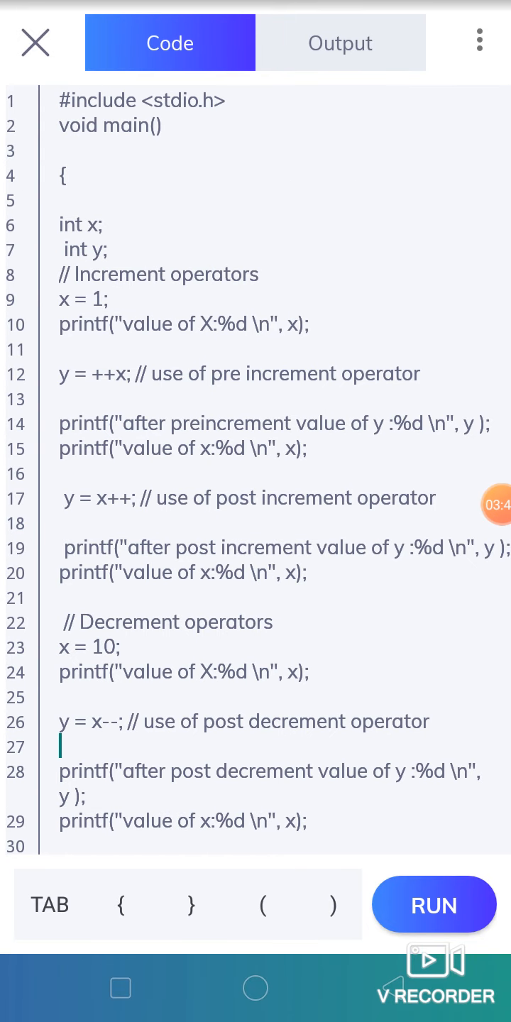
{"action": "scroll", "scroll_direction": "down", "scroll_amount": 3}
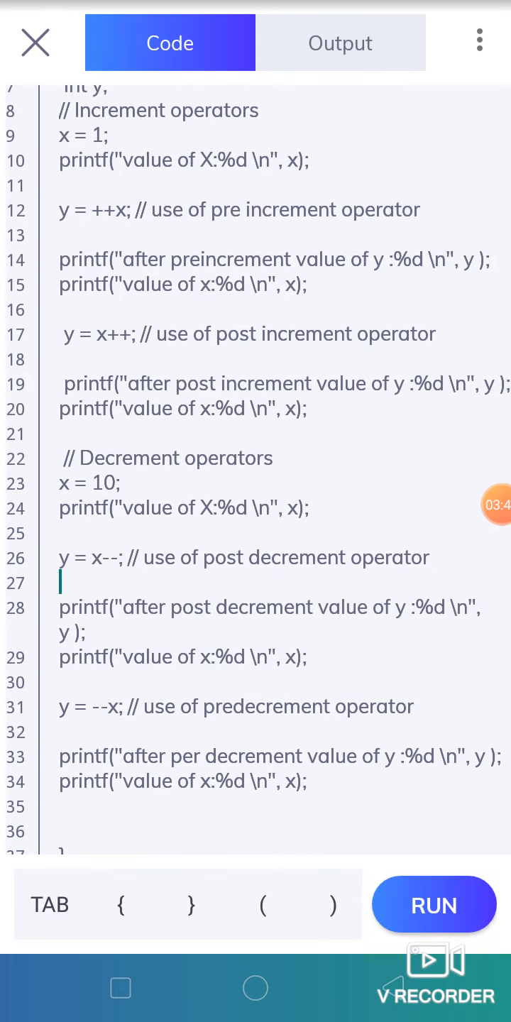
Run the program, check outputs 10, 9 and 8, then return to Code
{"action": "left_click", "coordinate": [433, 904]}
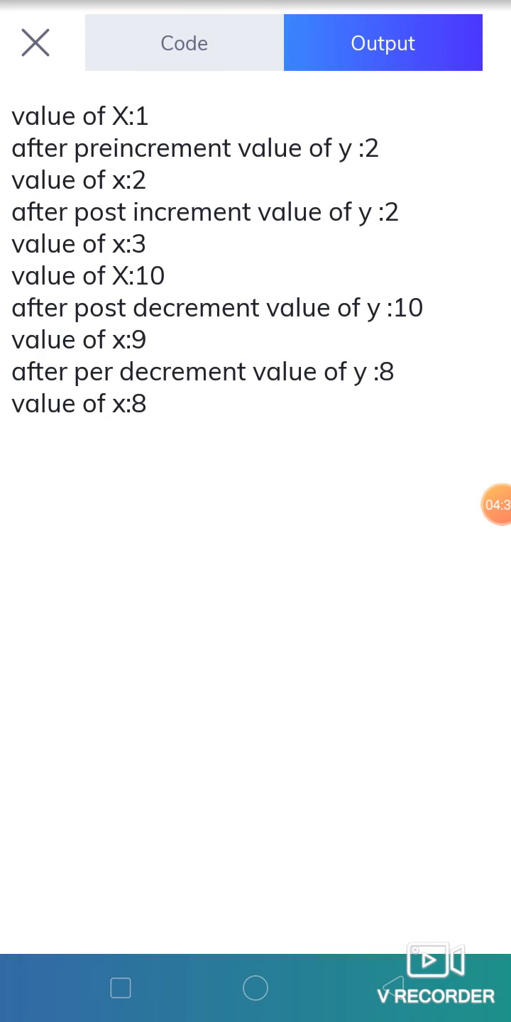
{"action": "left_click", "coordinate": [169, 43]}
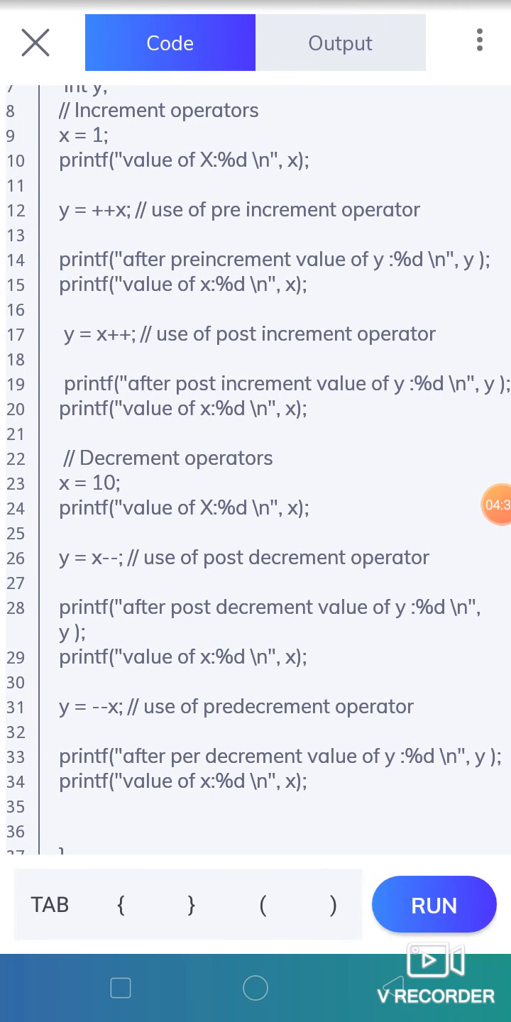